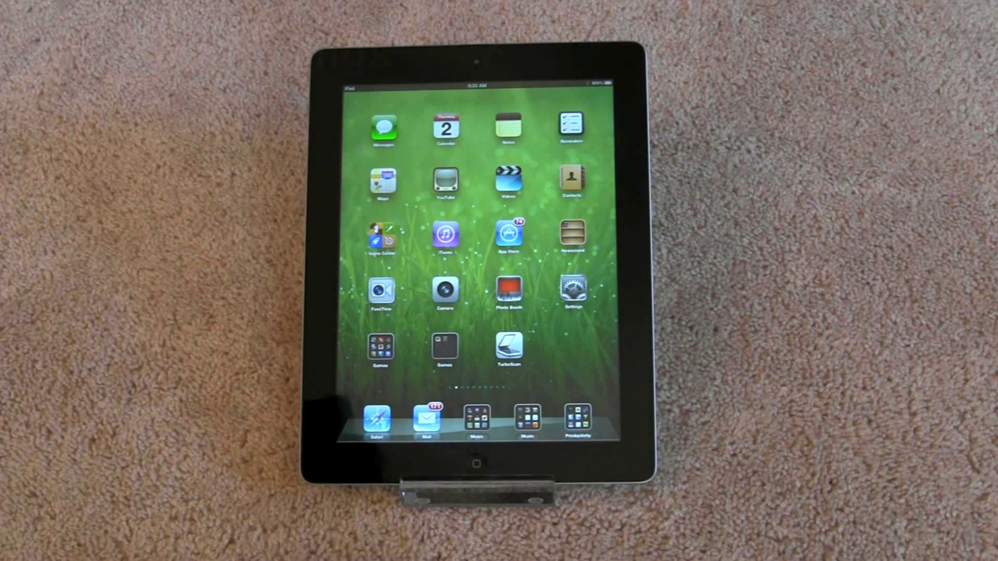
Step: Open Settings and scroll the General pane down to the Reset entry
left_click(571, 291)
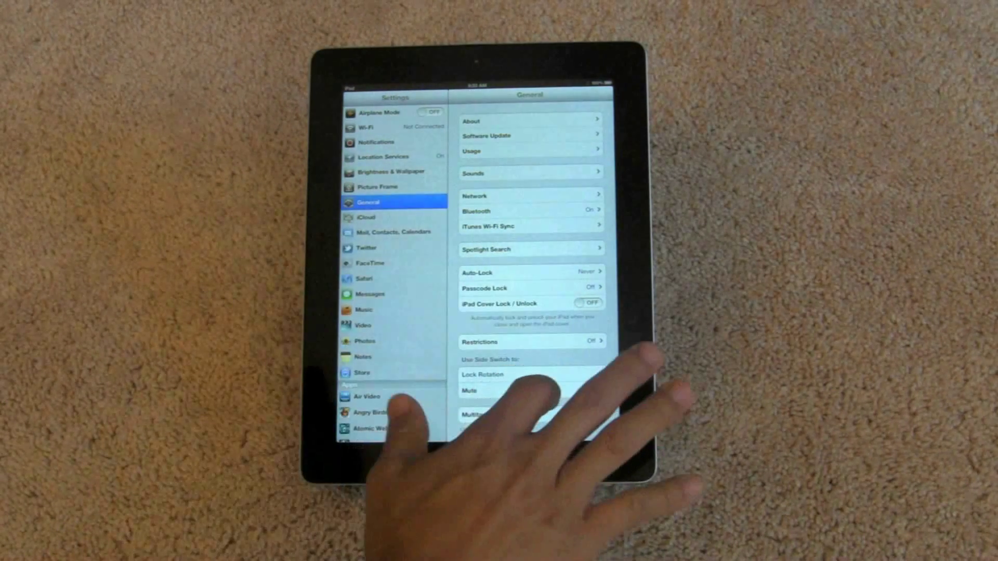
scroll("down", 3)
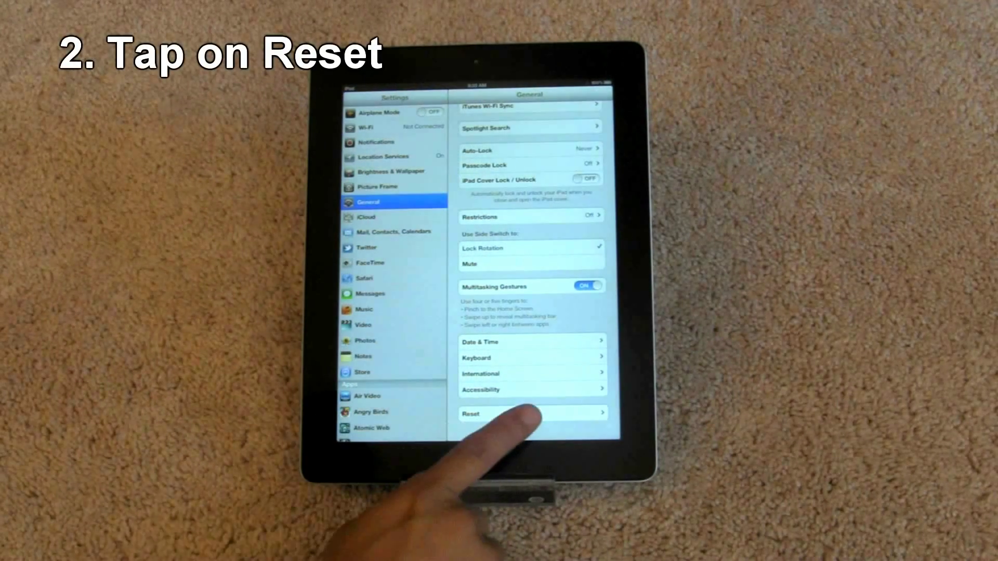
Step: Open the Reset page and choose Reset Network Settings to show its confirmation
left_click(533, 413)
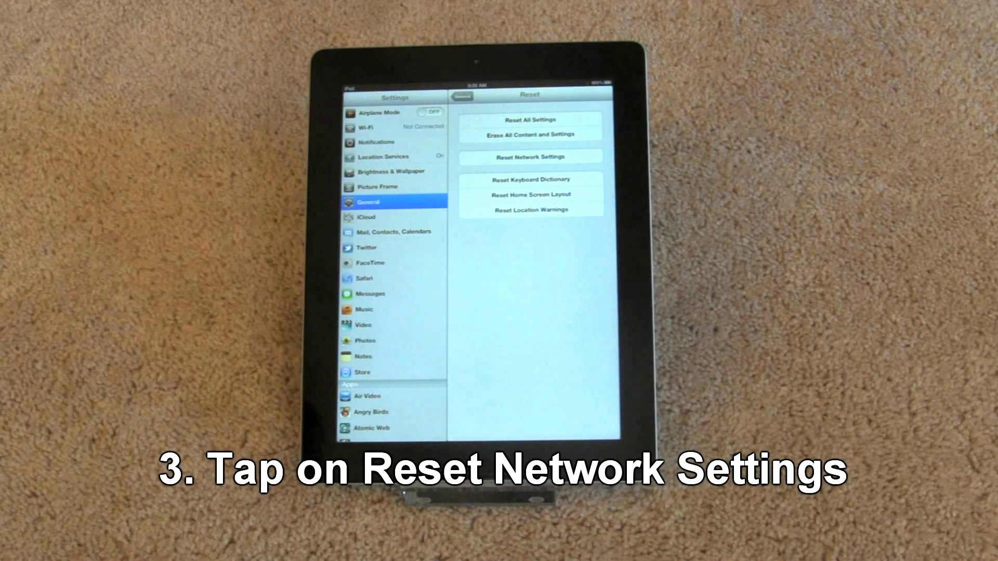
left_click(529, 157)
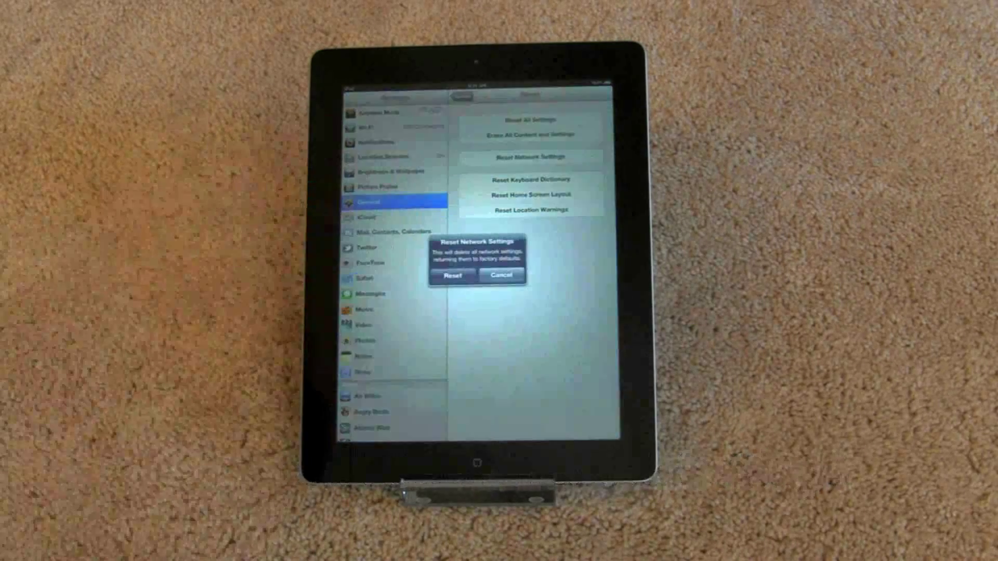